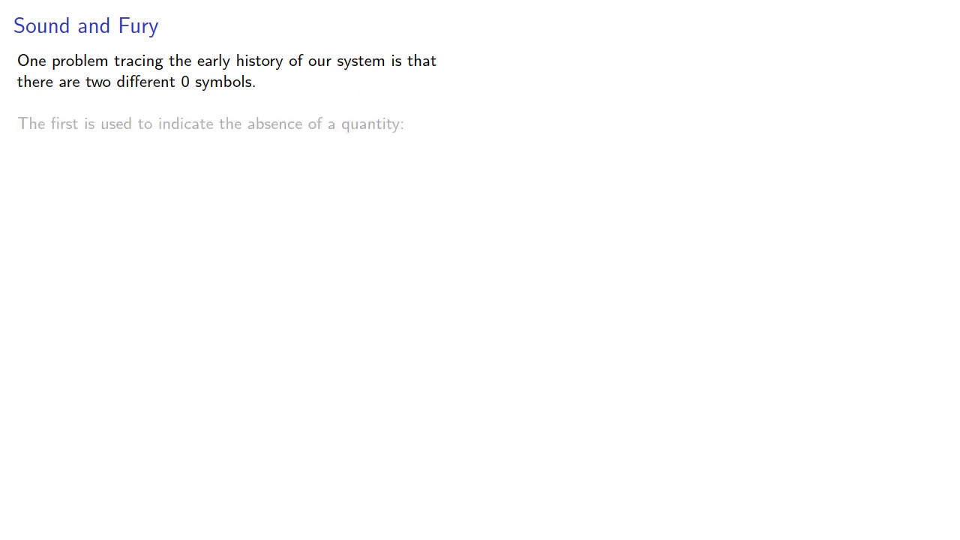
pyautogui.press('Right')
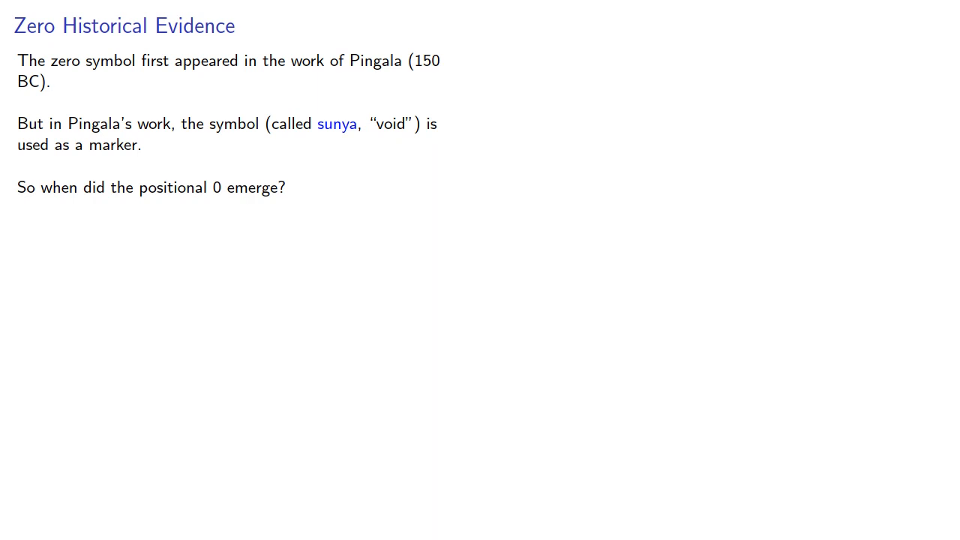
pyautogui.press('Right')
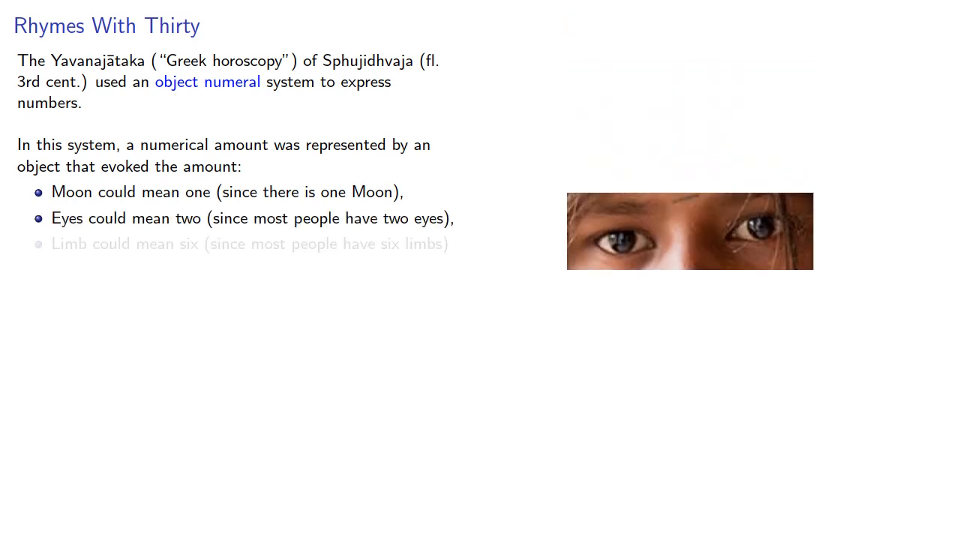
pyautogui.press('Right')
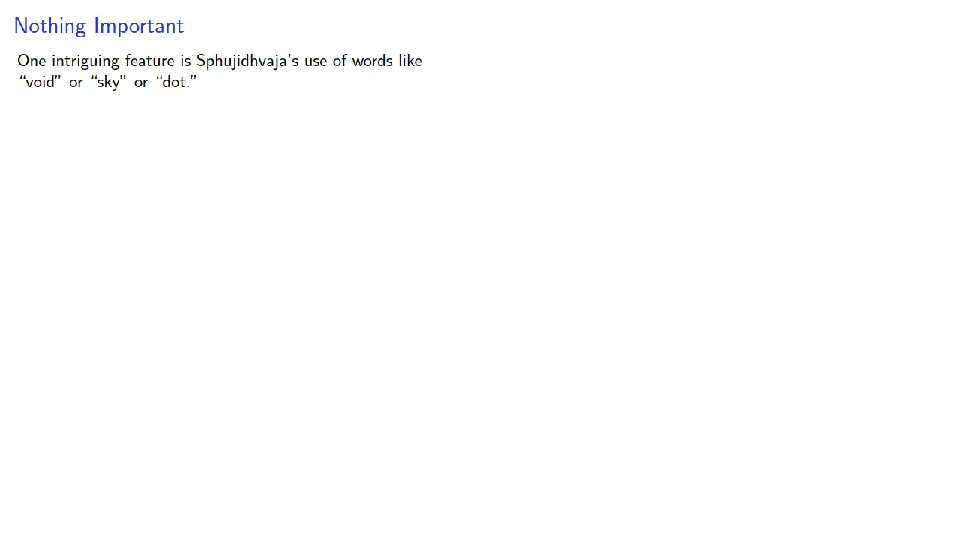
pyautogui.press('Right')
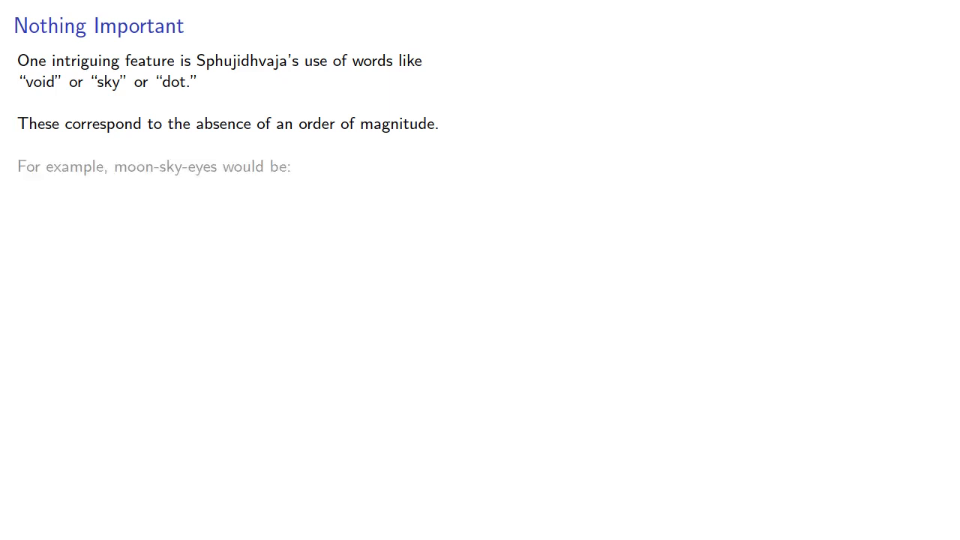